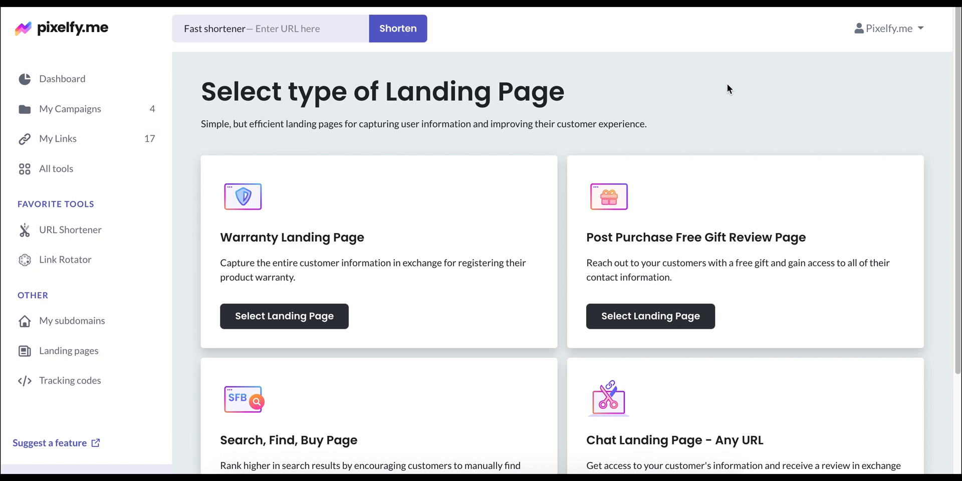
Choose the Chat Landing Page - Any URL type to start a new landing page.
scroll("down", 3)
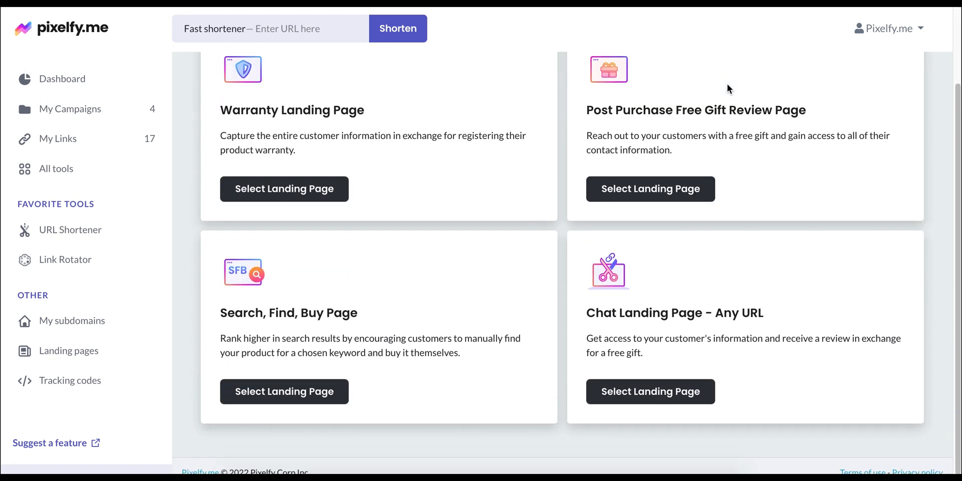
left_click(651, 391)
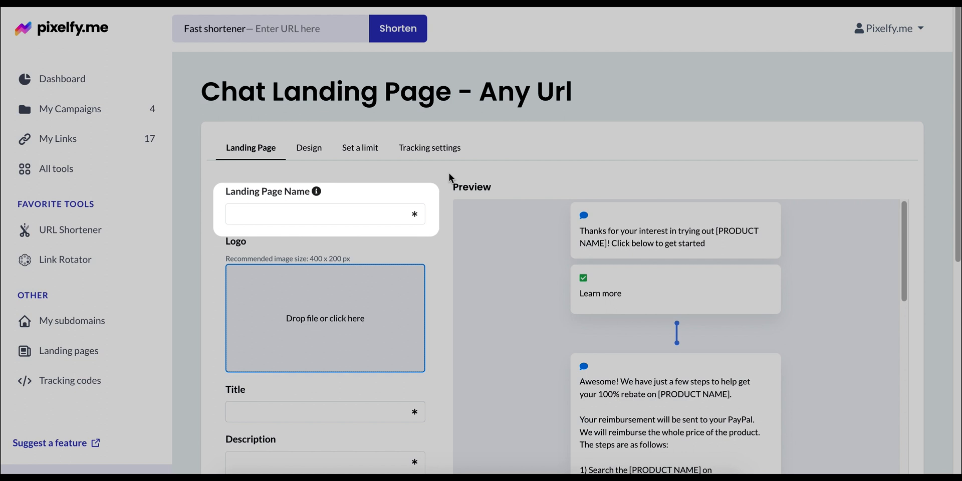
Name the landing page 'Coffee Machine'.
left_click(320, 213)
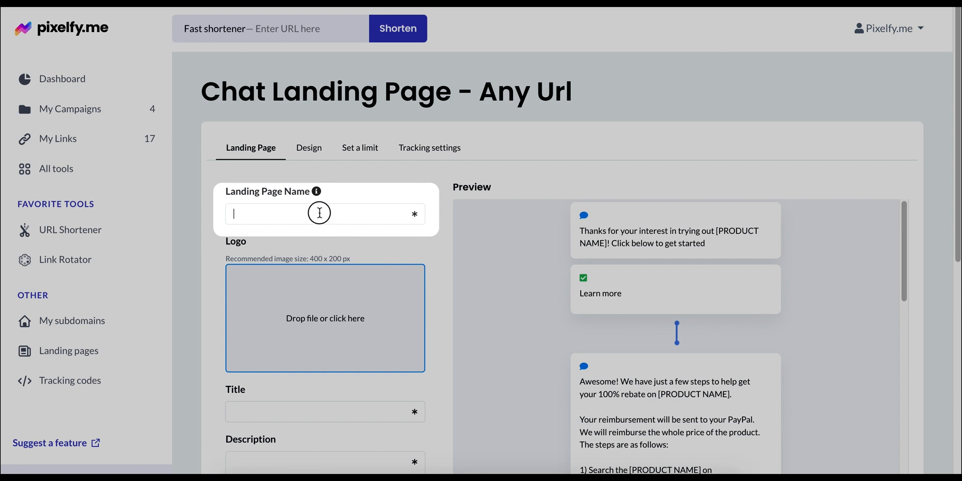
type("Coffee Mach")
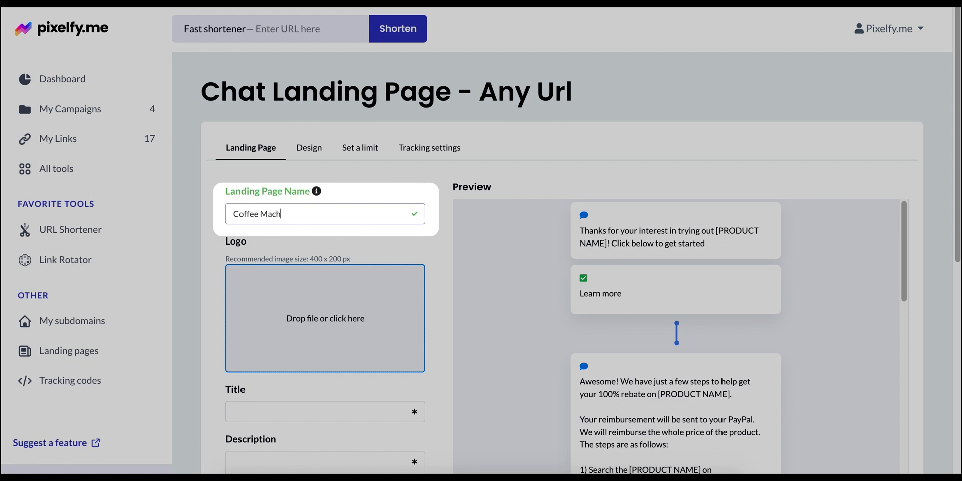
type("ine")
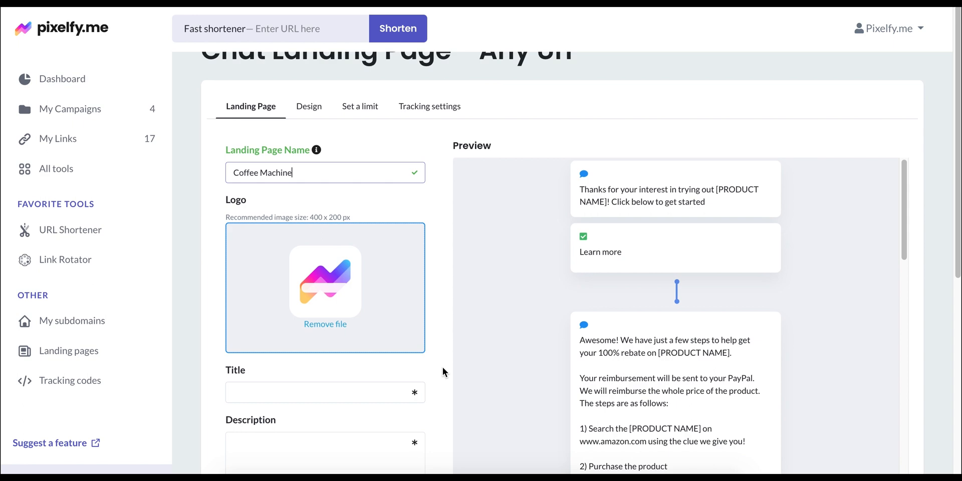
Enter the title 'Thank You!' and the description 'Find This Product'.
scroll("down", 3)
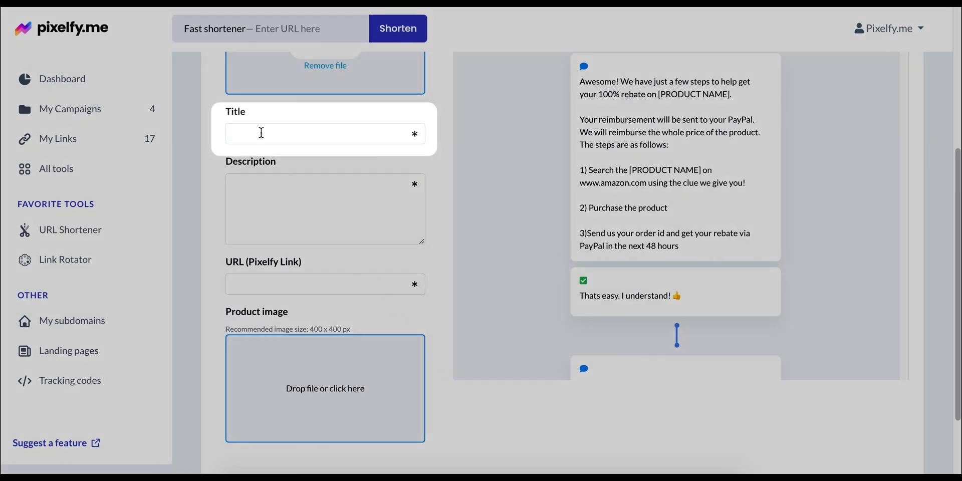
type("Thank You!")
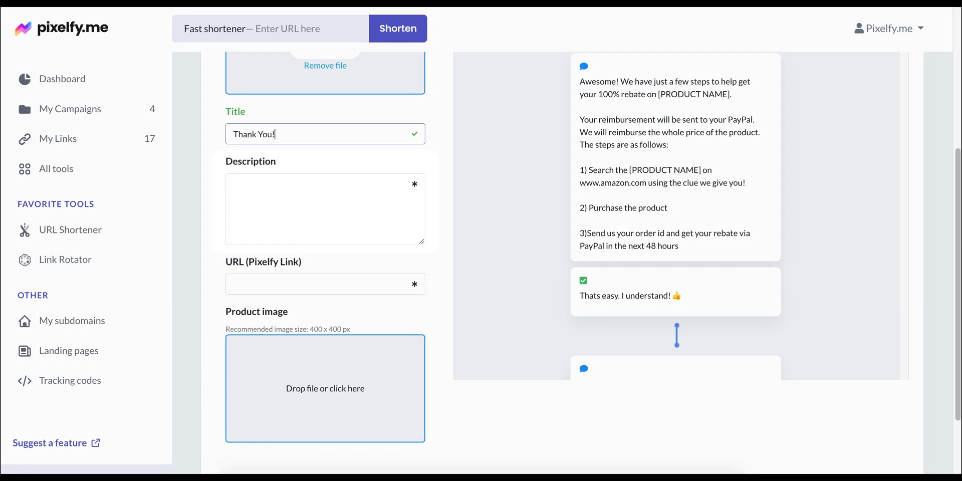
left_click(324, 209)
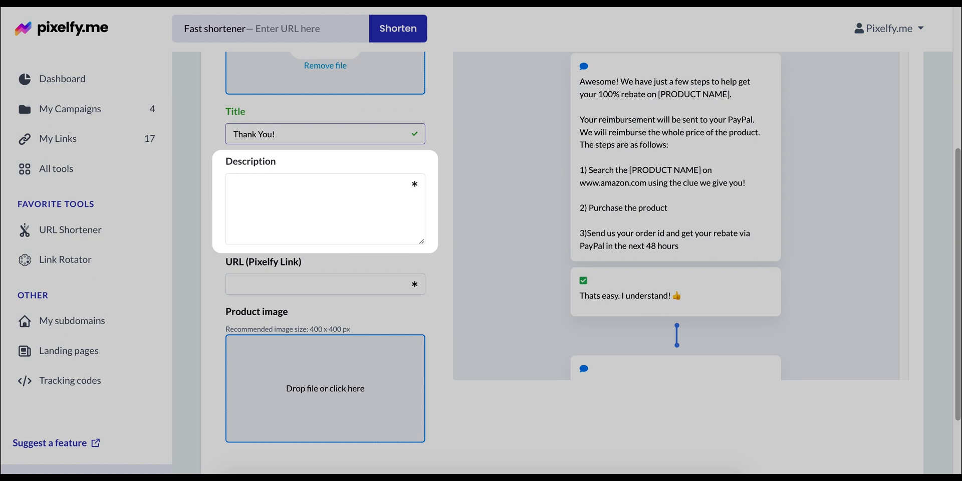
left_click(262, 133)
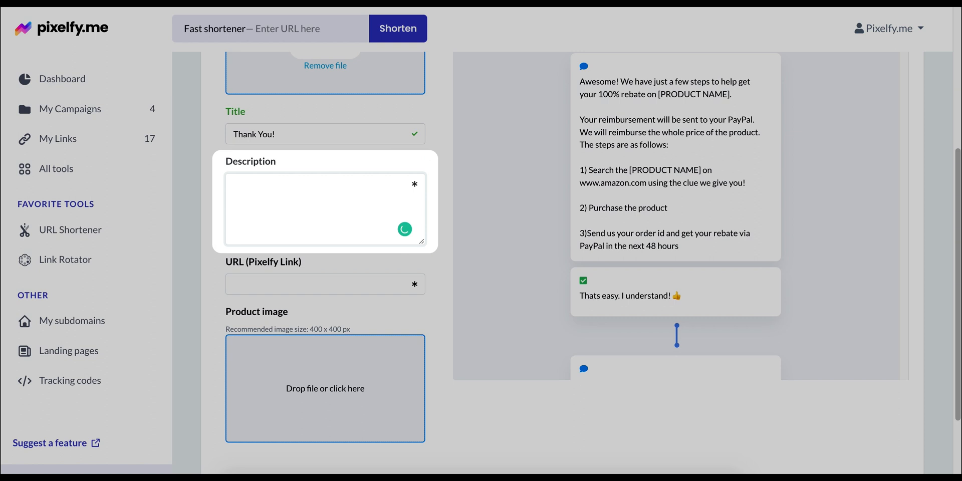
type("Find This Product")
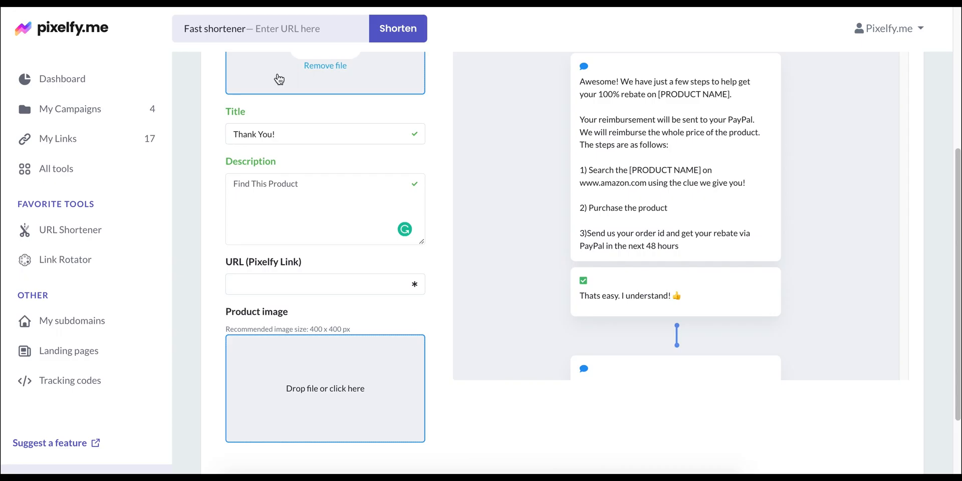
type("https://www.amazon.com/dp/B002LAREDS")
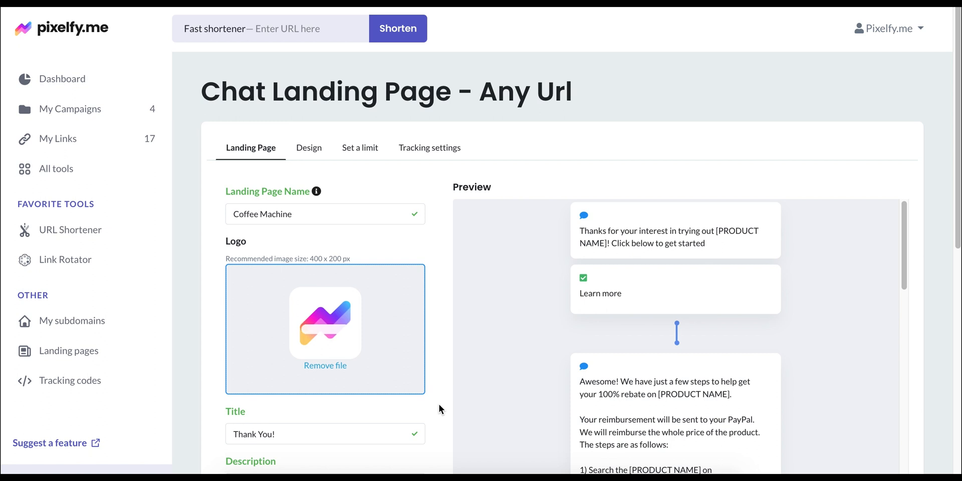
mouse_move(292, 156)
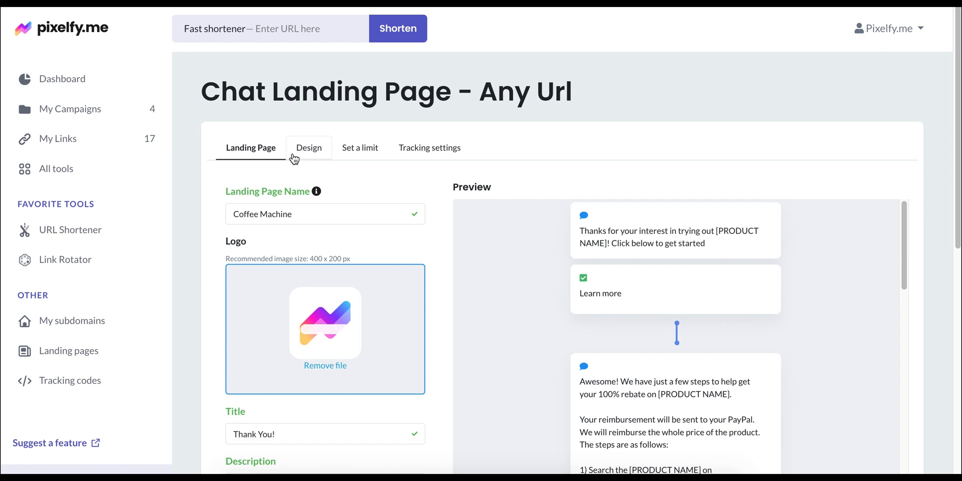
Pick a user avatar image in the Design settings for the chat.
left_click(307, 147)
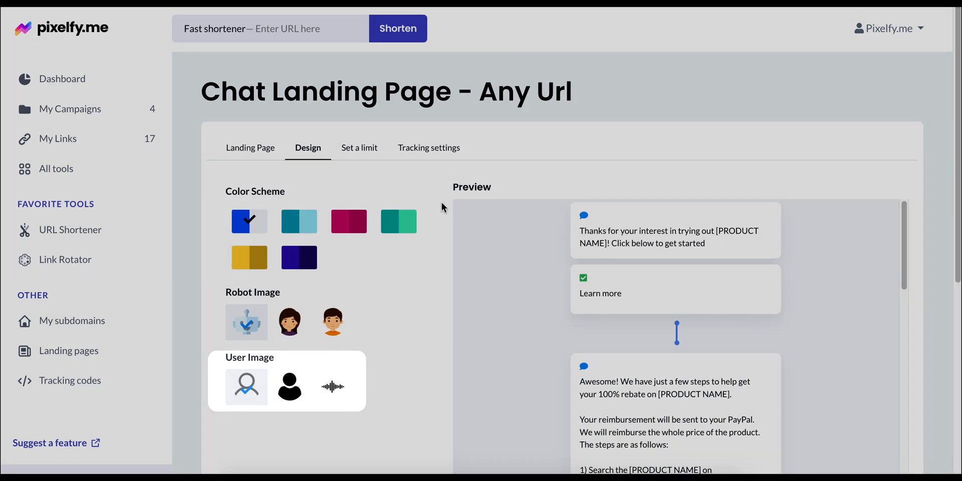
left_click(358, 147)
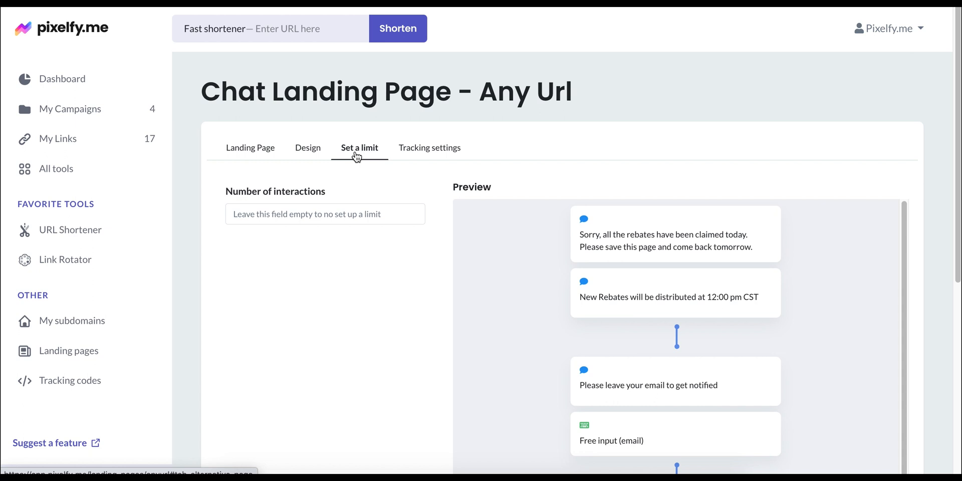
Set the number of interactions to 10 for the chat page.
type("10")
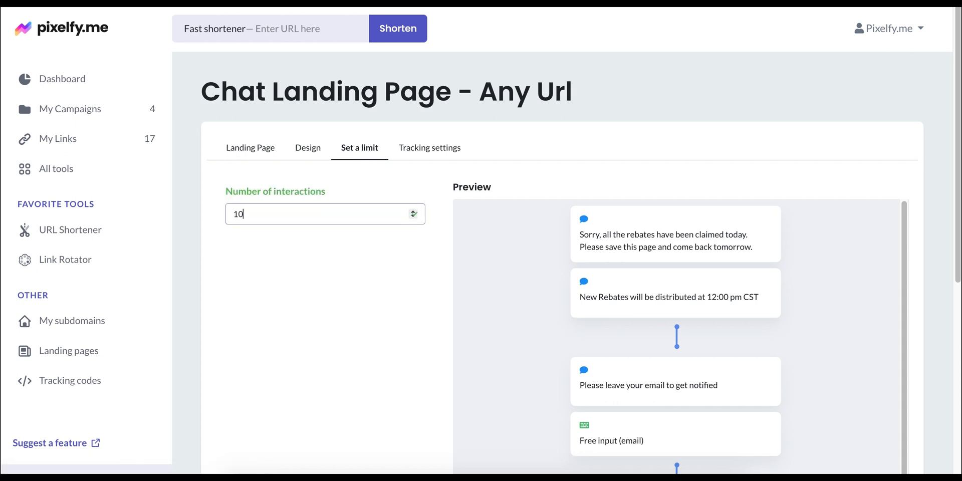
left_click(429, 147)
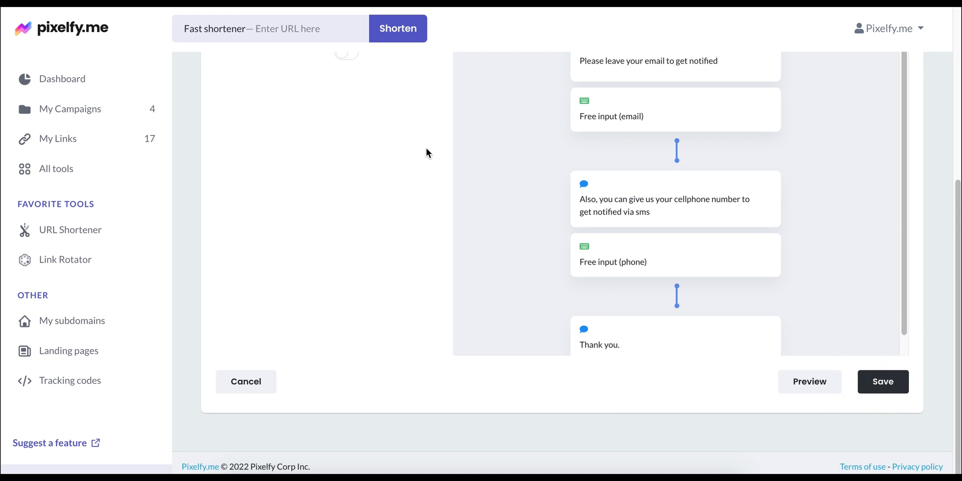
Preview the finished Coffee Machine chat landing page before saving.
left_click(810, 381)
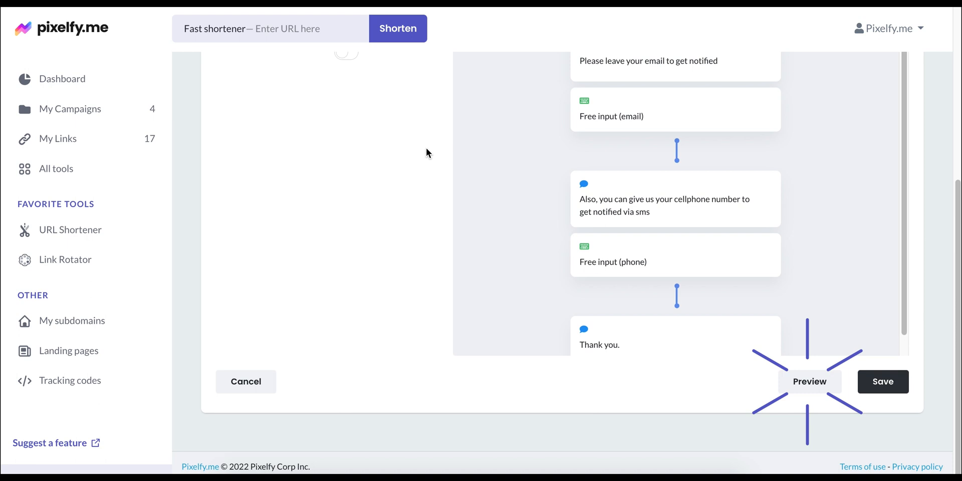